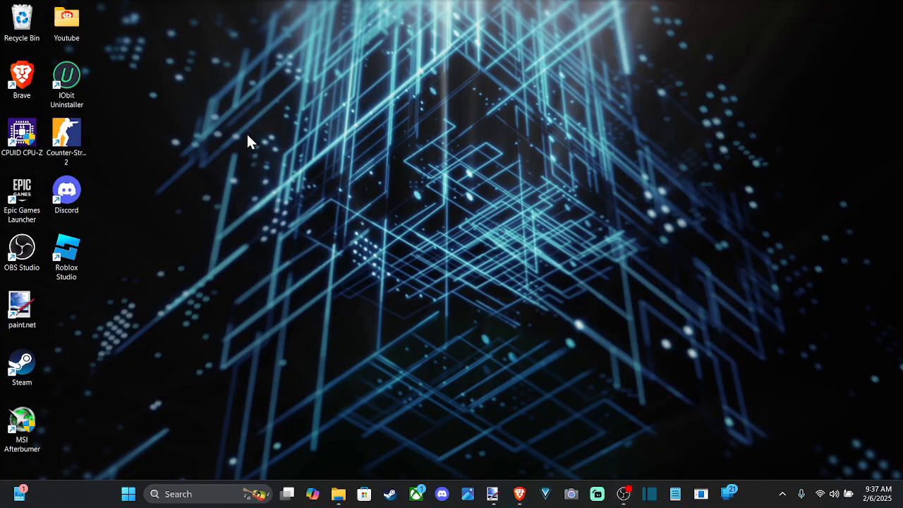
{"action": "mouse_move", "coordinate": [604, 379]}
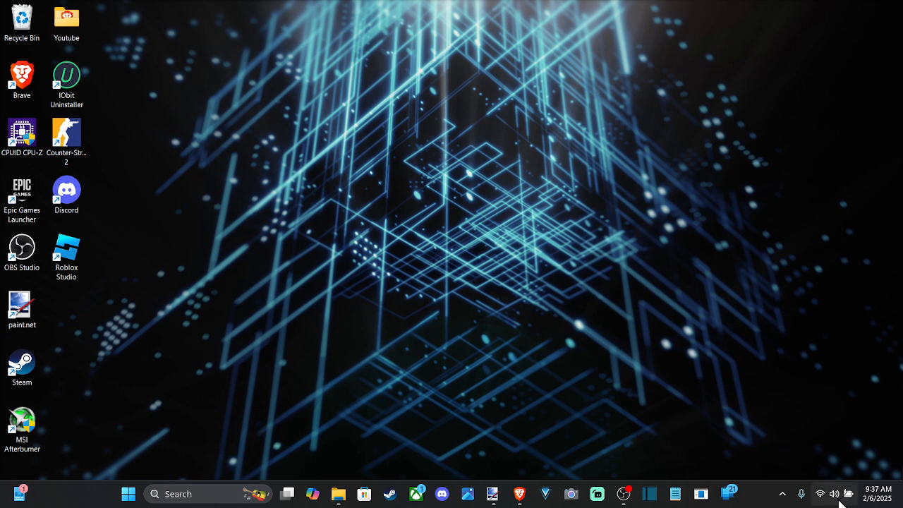
Right-click the taskbar speaker icon to show the sound options menu
{"action": "right_click", "coordinate": [834, 494]}
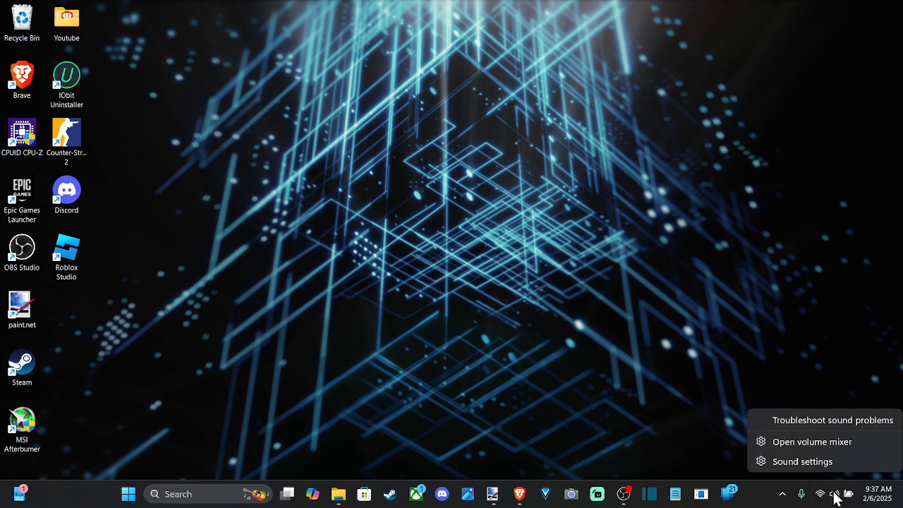
Go to the Sound settings page and browse down to its Advanced options
{"action": "left_click", "coordinate": [801, 461]}
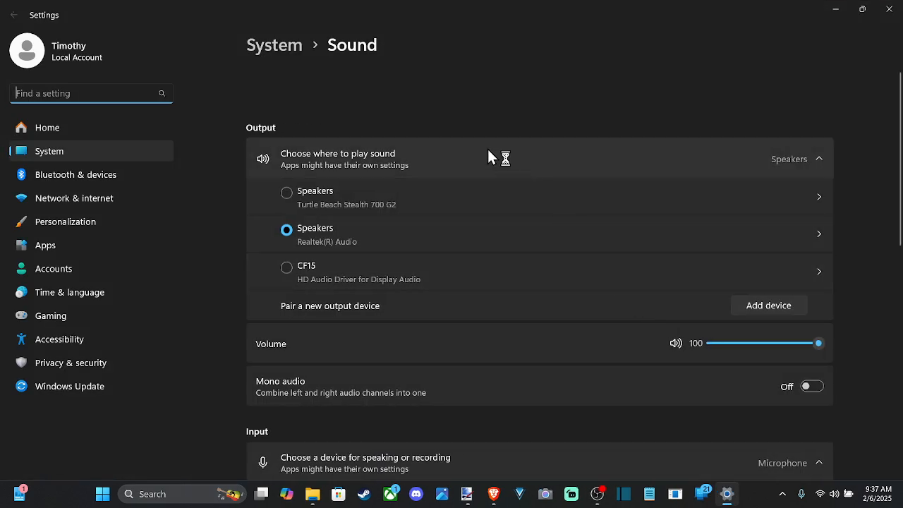
{"action": "scroll", "scroll_direction": "down", "scroll_amount": 3}
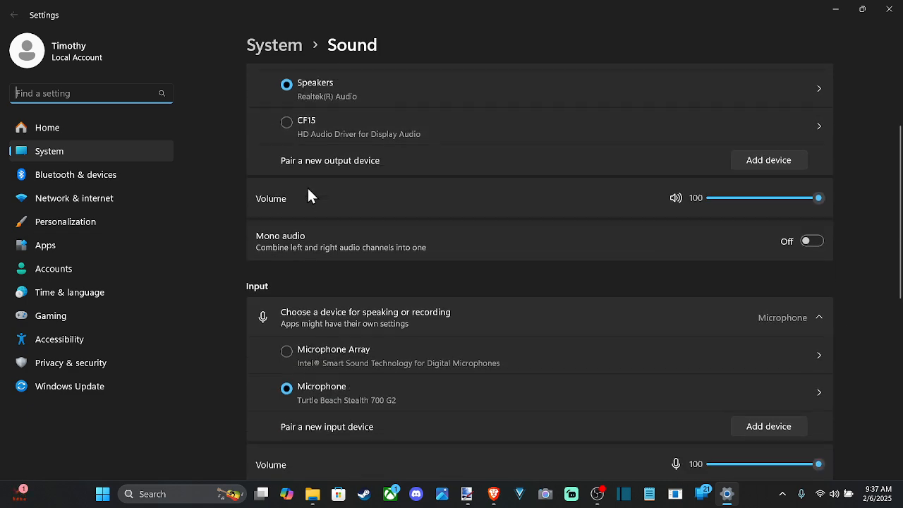
{"action": "scroll", "scroll_direction": "down", "scroll_amount": 3}
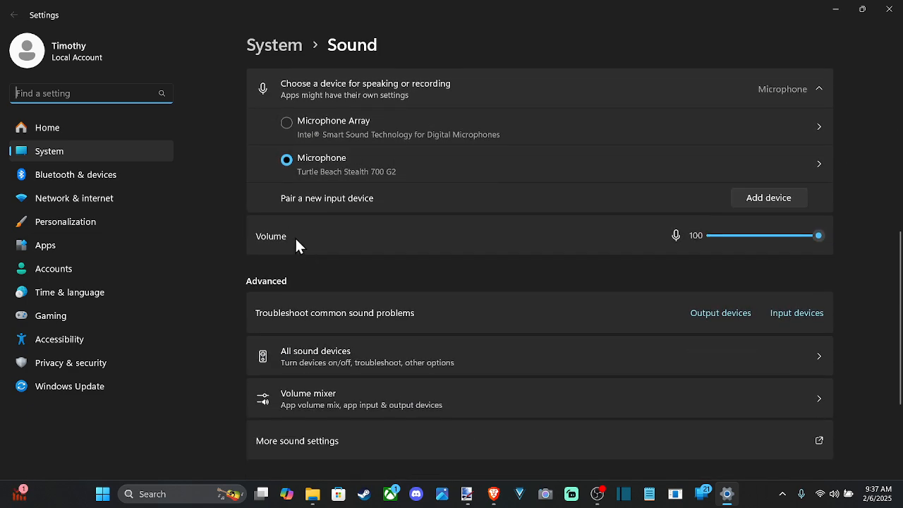
{"action": "scroll", "scroll_direction": "down", "scroll_amount": 3}
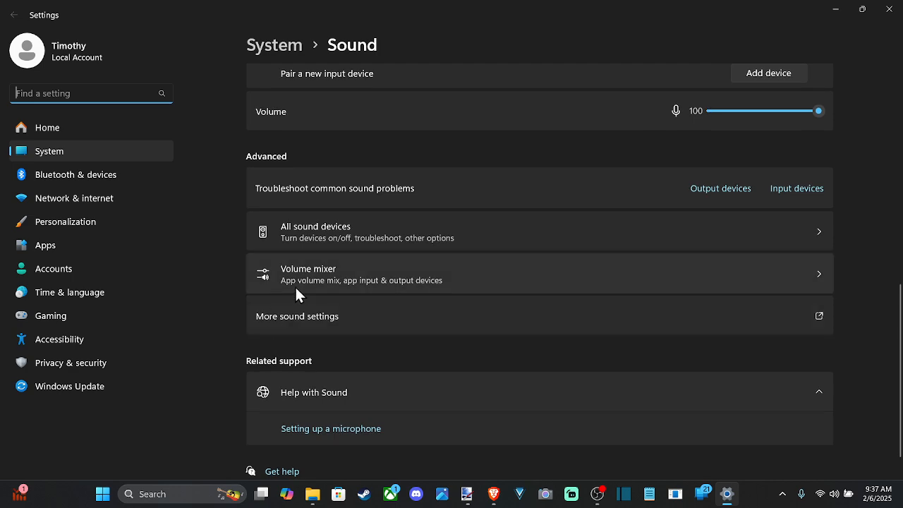
In the Volume mixer, lower Brave Browser's volume to 85, then 37, then restore 100
{"action": "left_click", "coordinate": [308, 274]}
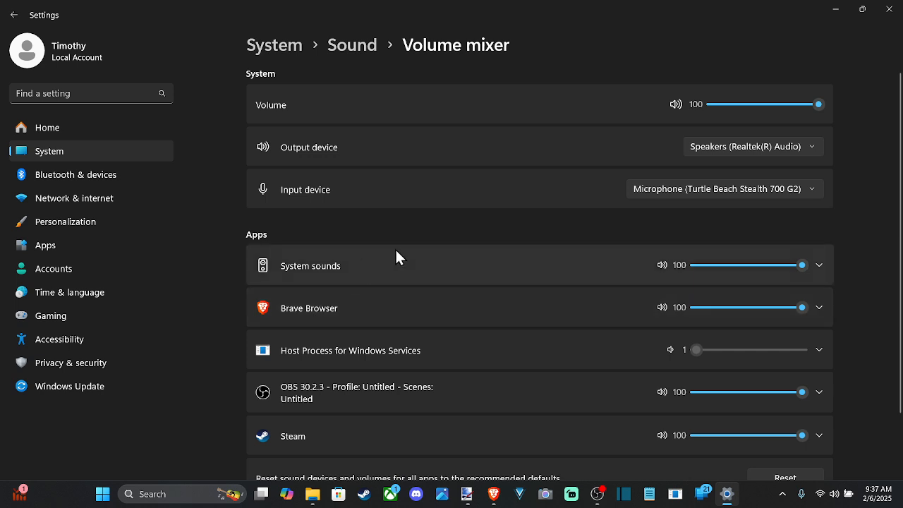
{"action": "mouse_move", "coordinate": [372, 257]}
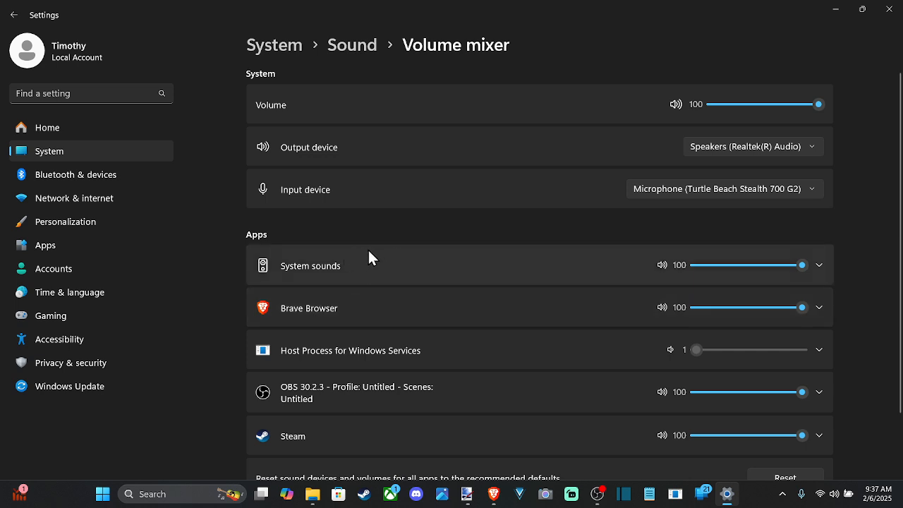
{"action": "mouse_move", "coordinate": [508, 247]}
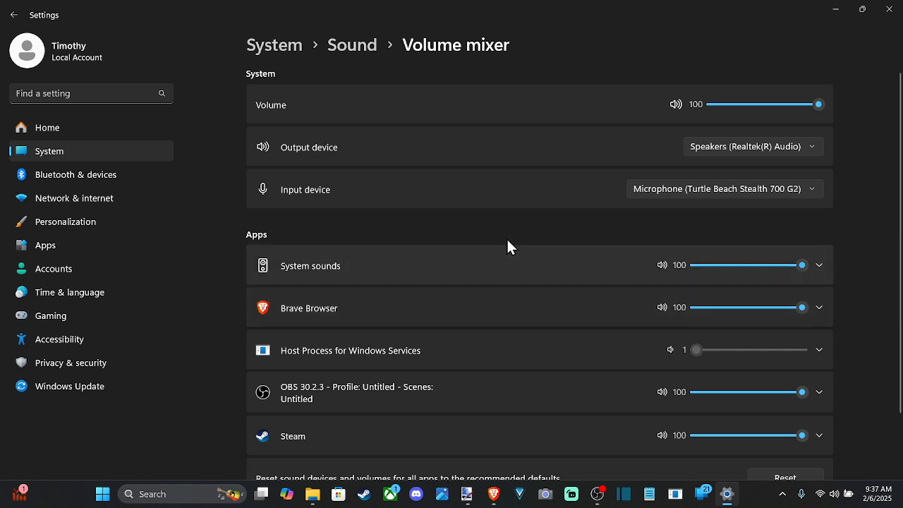
{"action": "scroll", "scroll_direction": "down", "scroll_amount": 3}
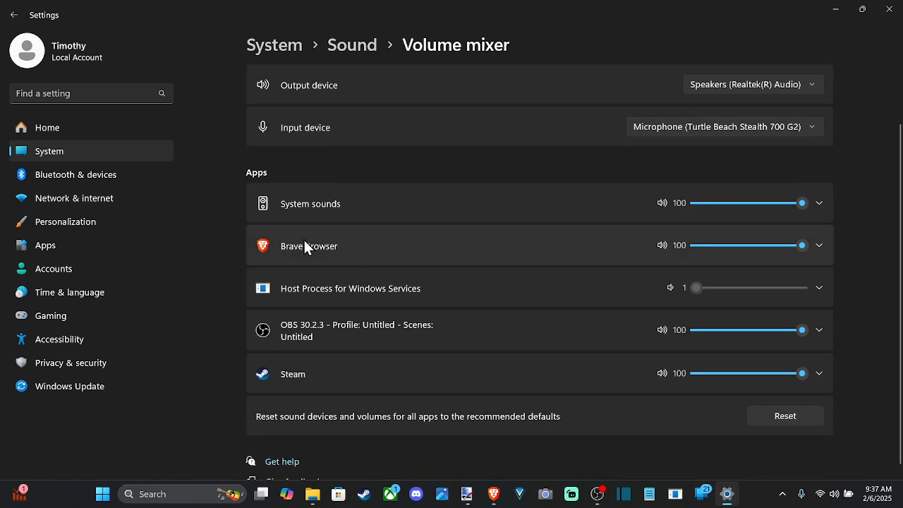
{"action": "left_click_drag", "start_coordinate": [802, 244], "coordinate": [786, 245]}
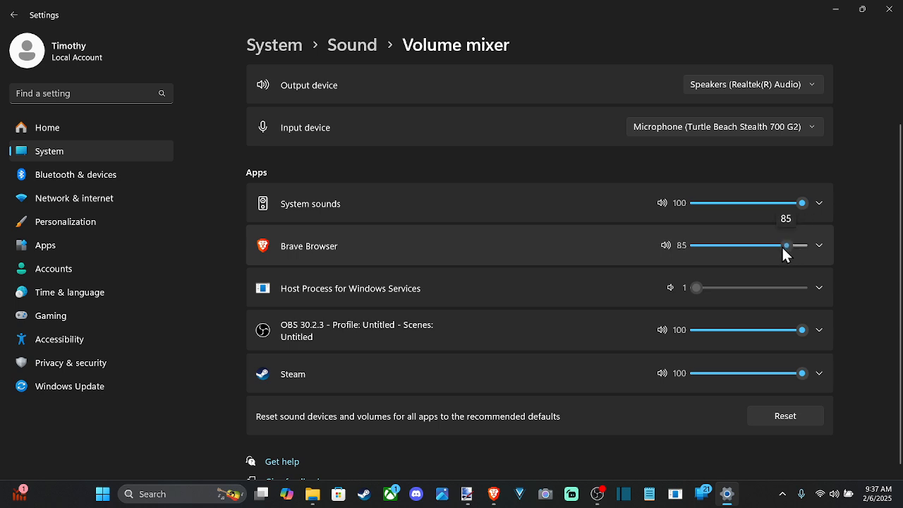
{"action": "left_click_drag", "start_coordinate": [787, 245], "coordinate": [736, 246]}
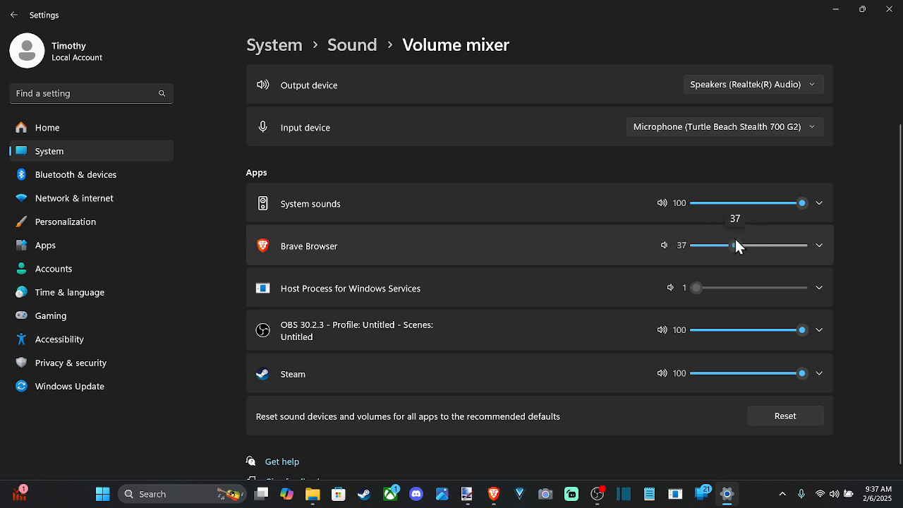
{"action": "left_click_drag", "start_coordinate": [739, 245], "coordinate": [803, 245]}
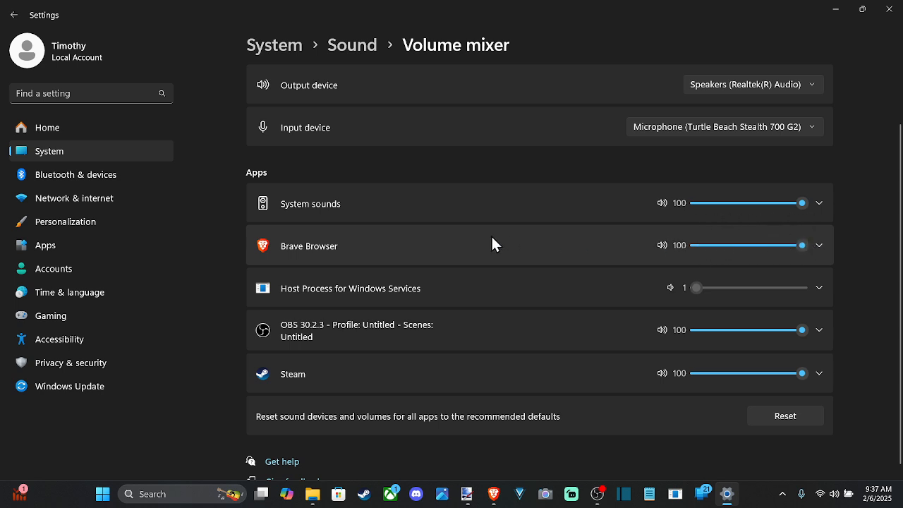
{"action": "mouse_move", "coordinate": [297, 390]}
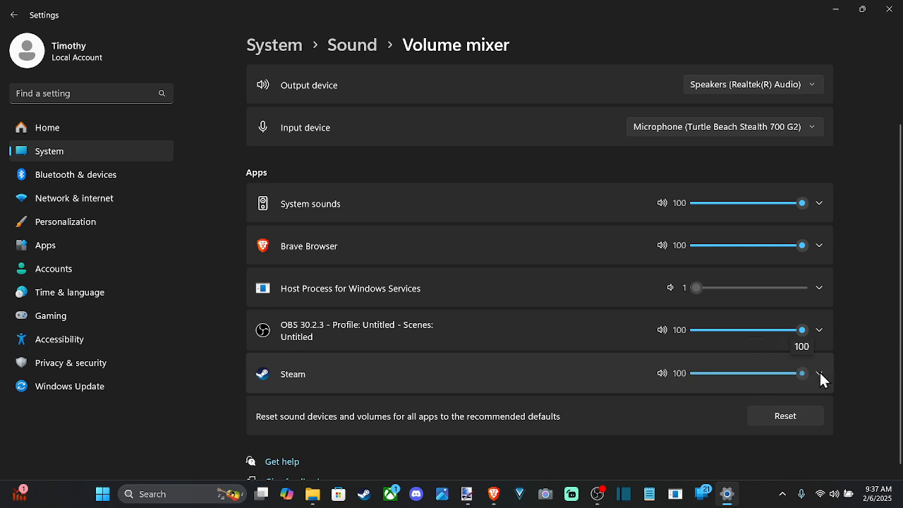
Lower Brave Browser's volume to 63, then 40, and raise it back to 100
{"action": "left_click_drag", "start_coordinate": [803, 246], "coordinate": [762, 245]}
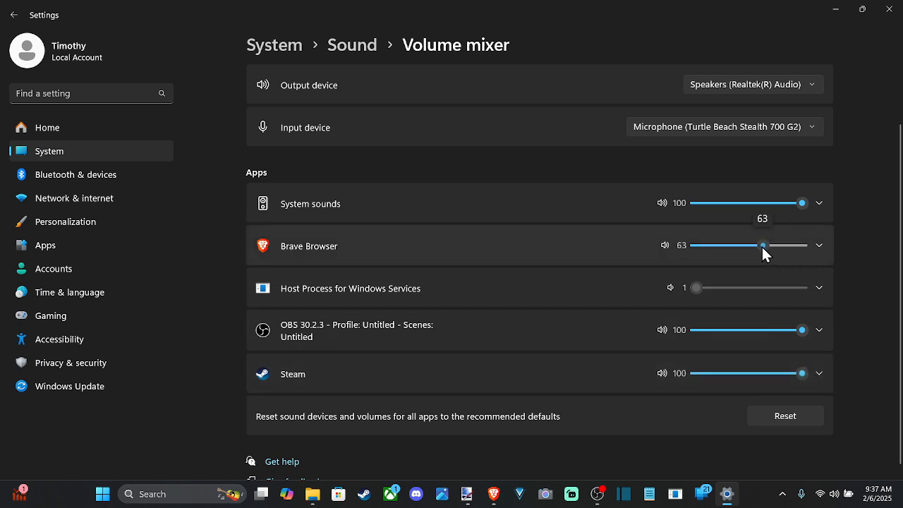
{"action": "left_click_drag", "start_coordinate": [763, 245], "coordinate": [738, 245]}
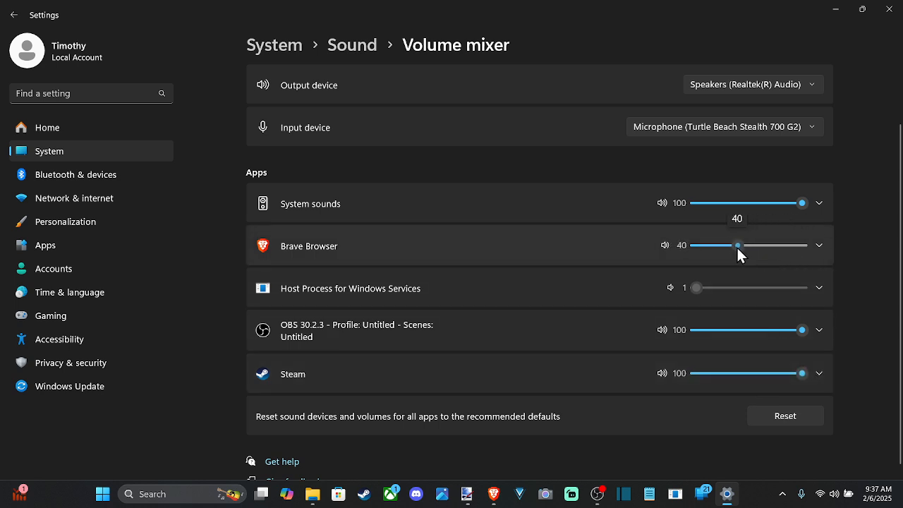
{"action": "mouse_move", "coordinate": [618, 253]}
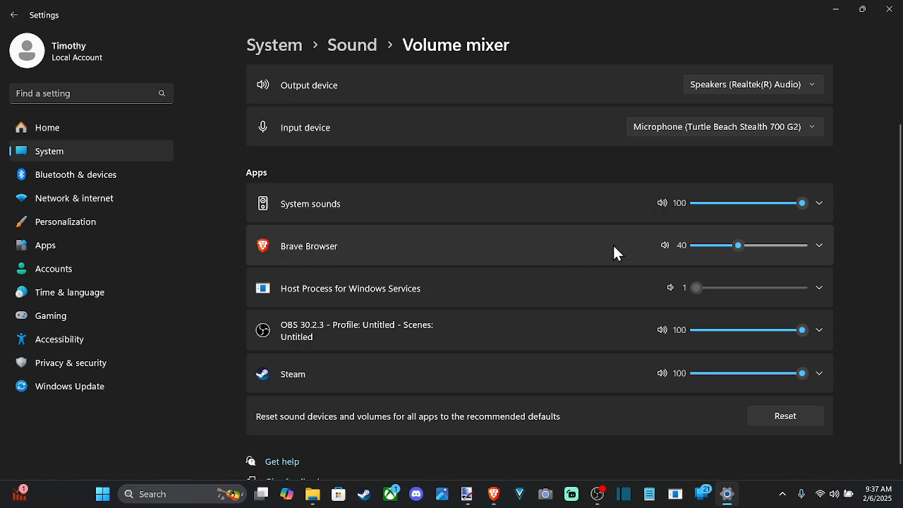
{"action": "mouse_move", "coordinate": [735, 261]}
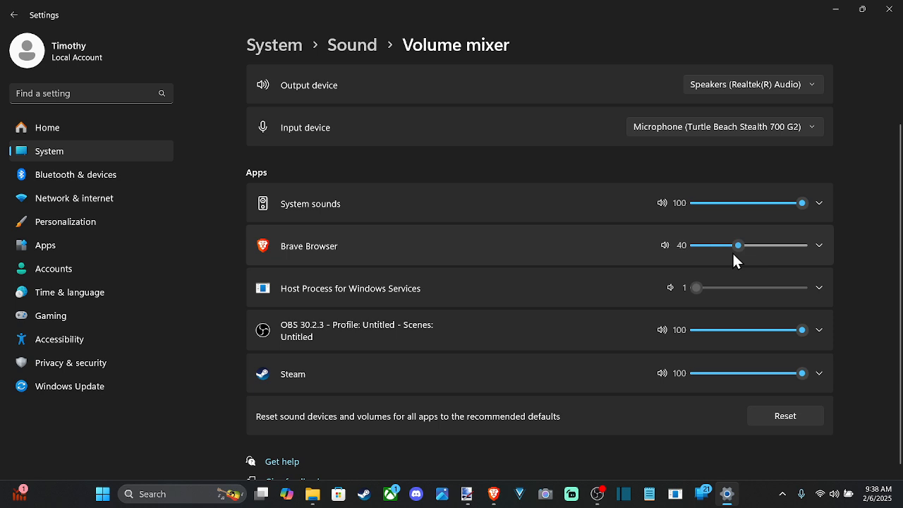
{"action": "left_click_drag", "start_coordinate": [740, 245], "coordinate": [802, 245]}
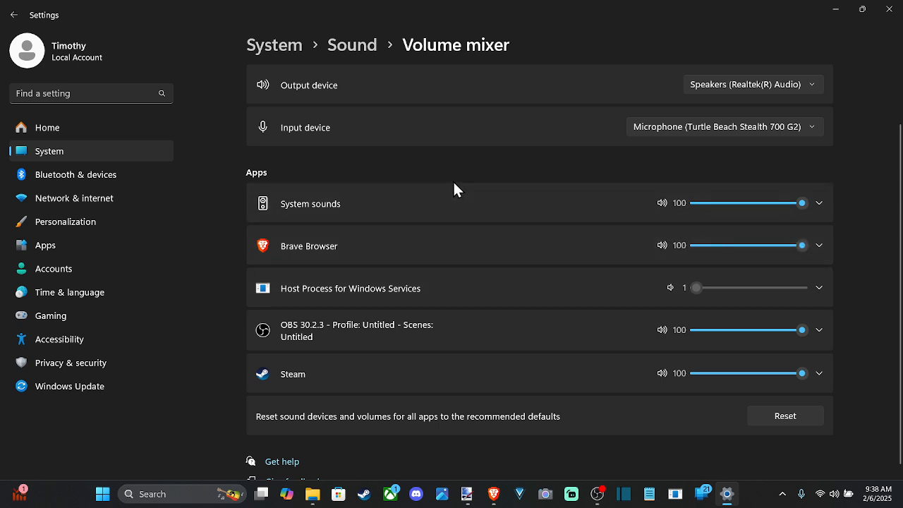
{"action": "mouse_move", "coordinate": [712, 212]}
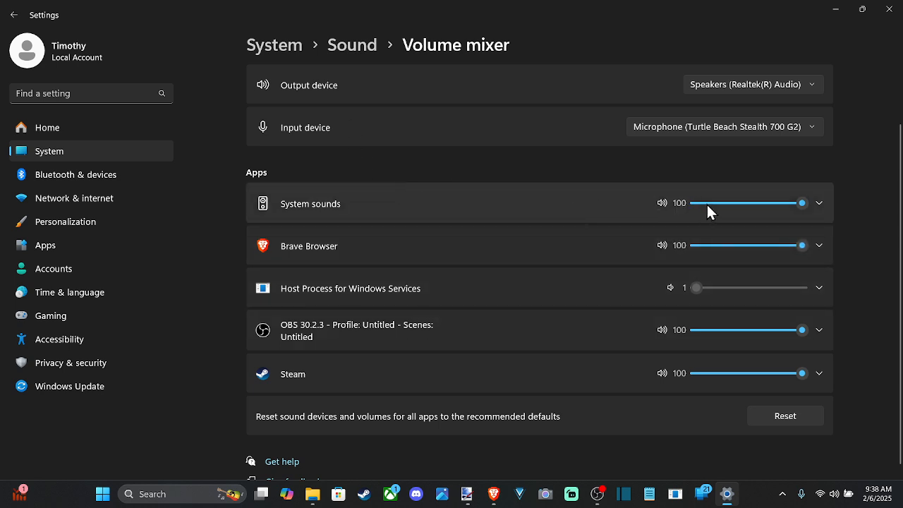
{"action": "mouse_move", "coordinate": [494, 236]}
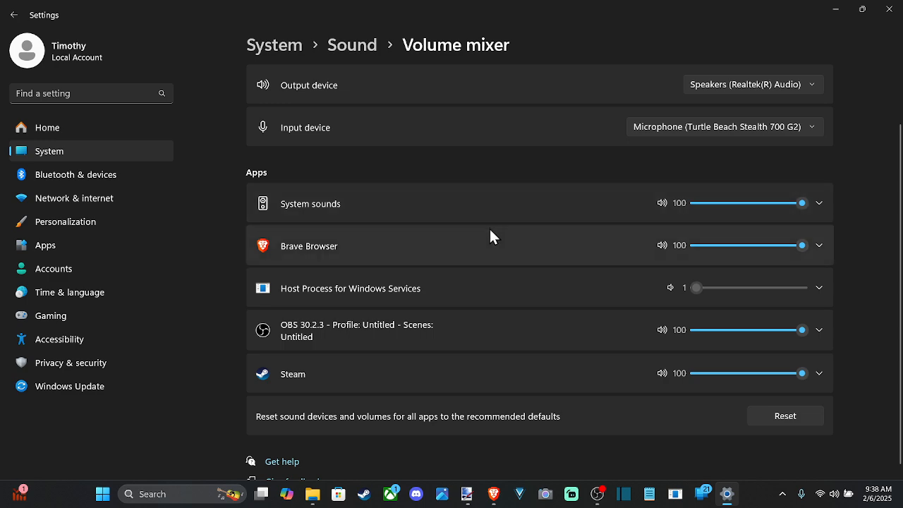
{"action": "mouse_move", "coordinate": [345, 282]}
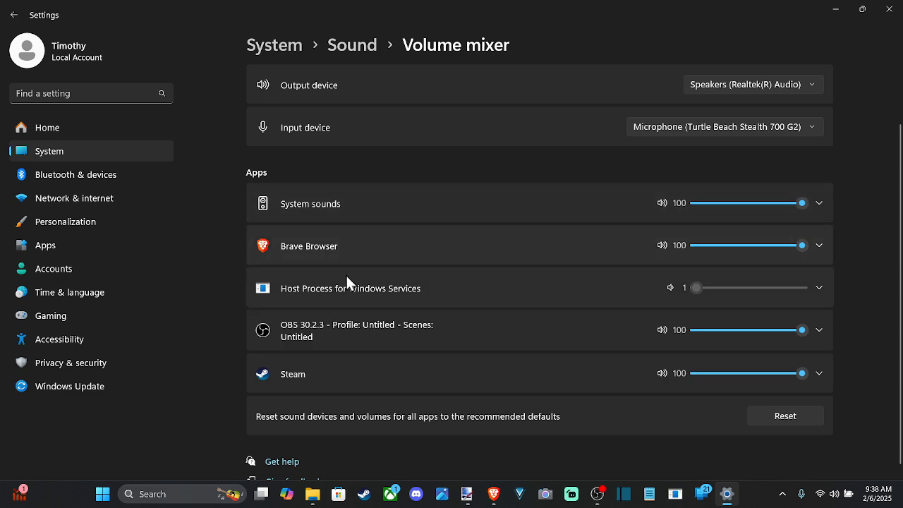
{"action": "mouse_move", "coordinate": [335, 307]}
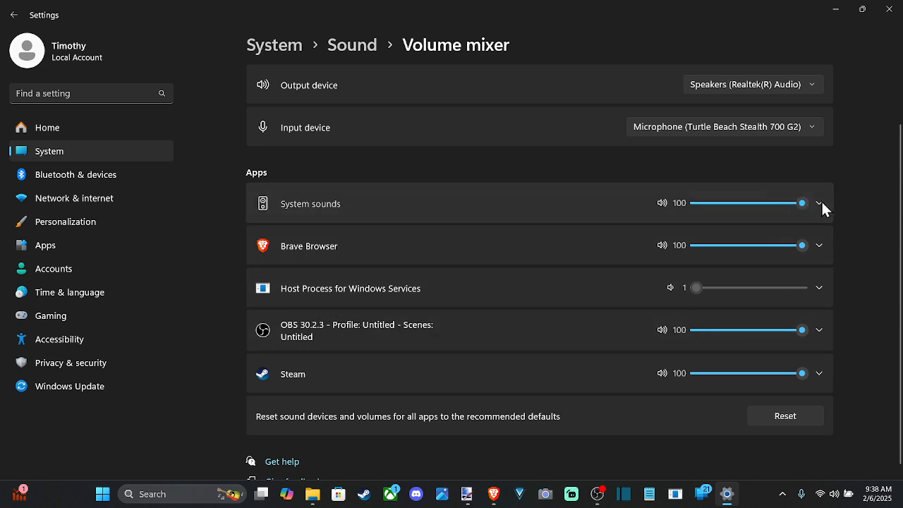
Expand System sounds' device options and keep Brave Browser's output device at Default
{"action": "left_click", "coordinate": [819, 202]}
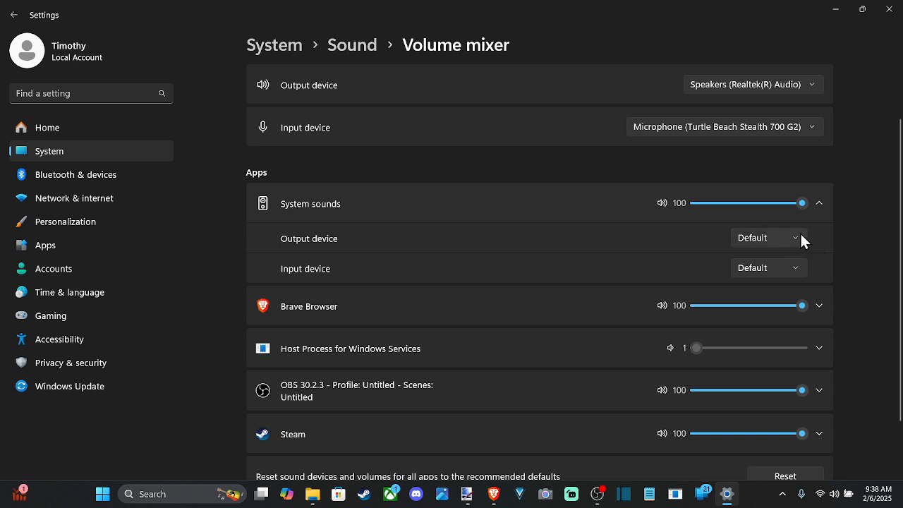
{"action": "mouse_move", "coordinate": [808, 292]}
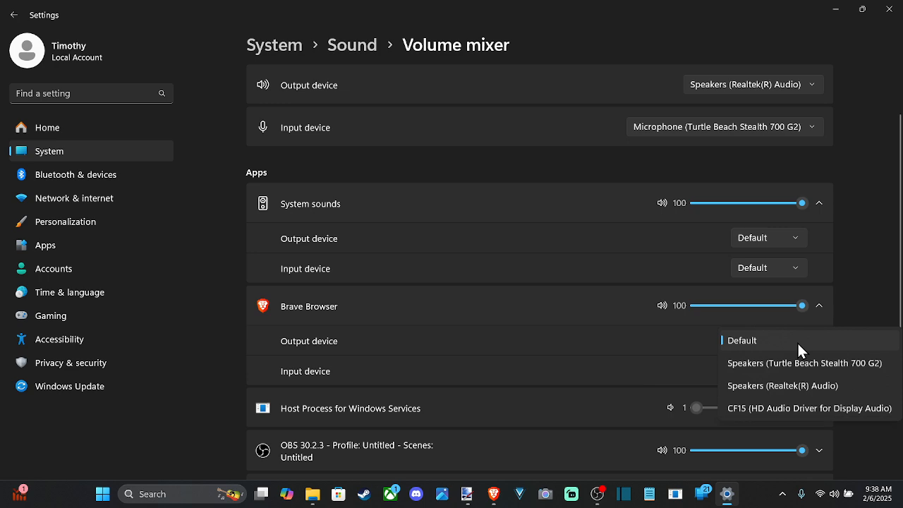
{"action": "mouse_move", "coordinate": [799, 347]}
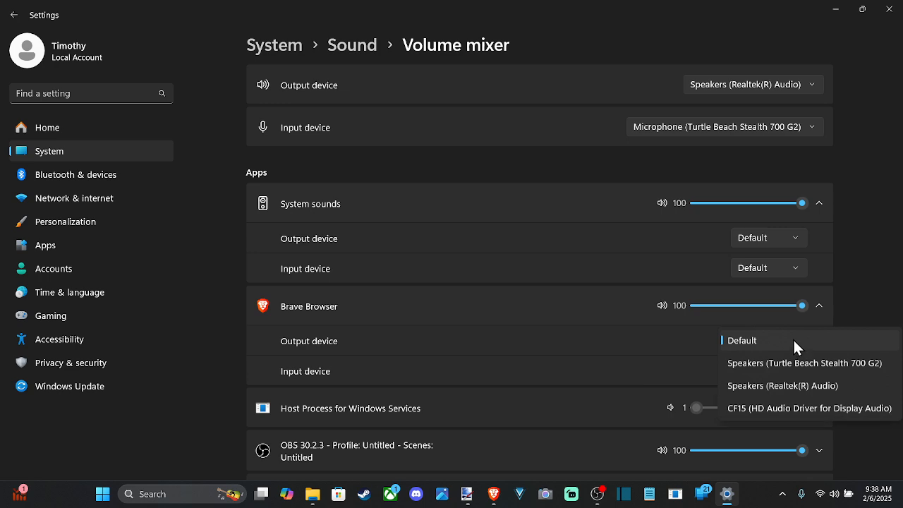
{"action": "mouse_move", "coordinate": [821, 311]}
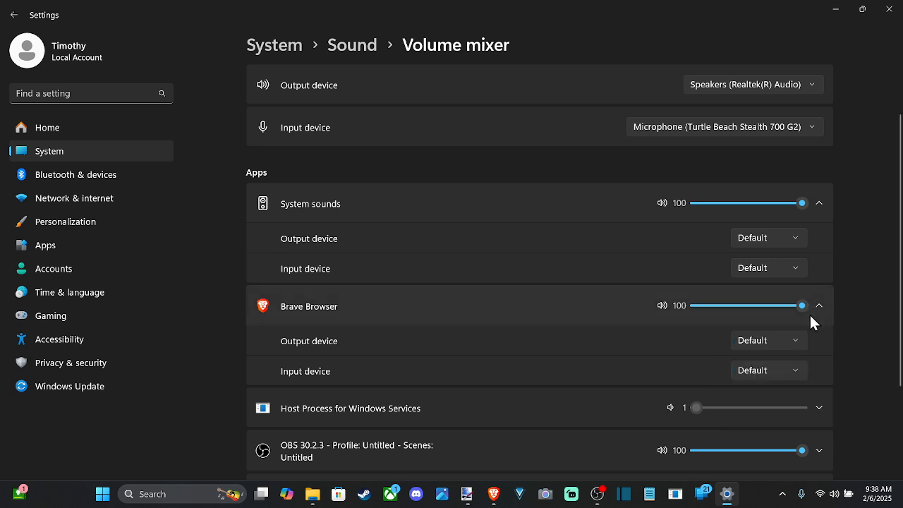
{"action": "left_click", "coordinate": [768, 340]}
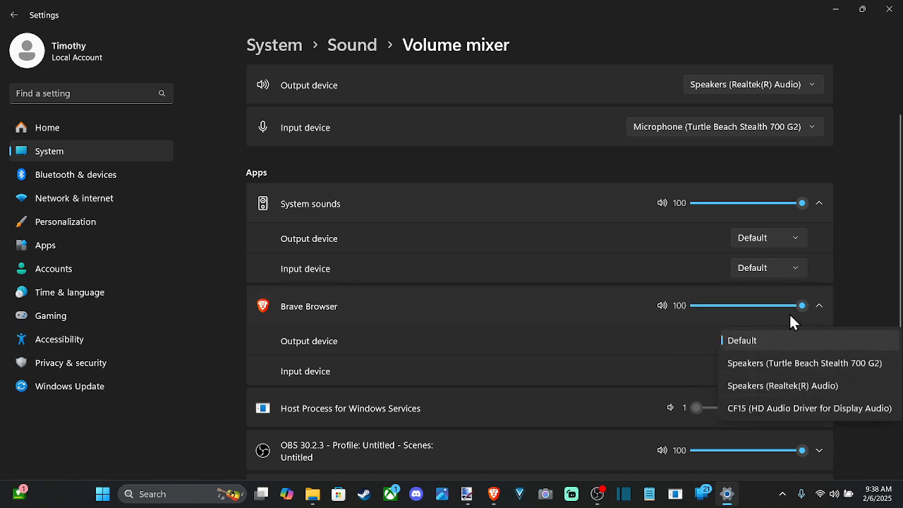
{"action": "left_click", "coordinate": [768, 372]}
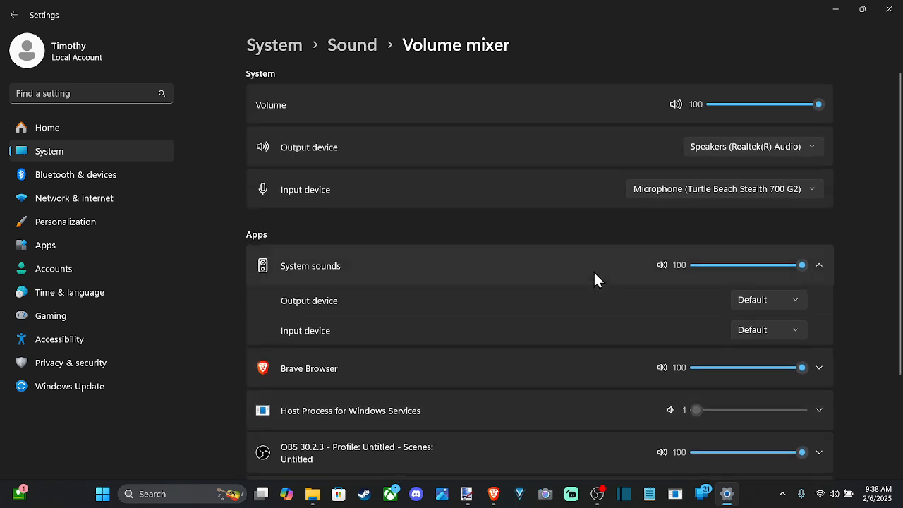
{"action": "scroll", "scroll_direction": "down", "scroll_amount": 3}
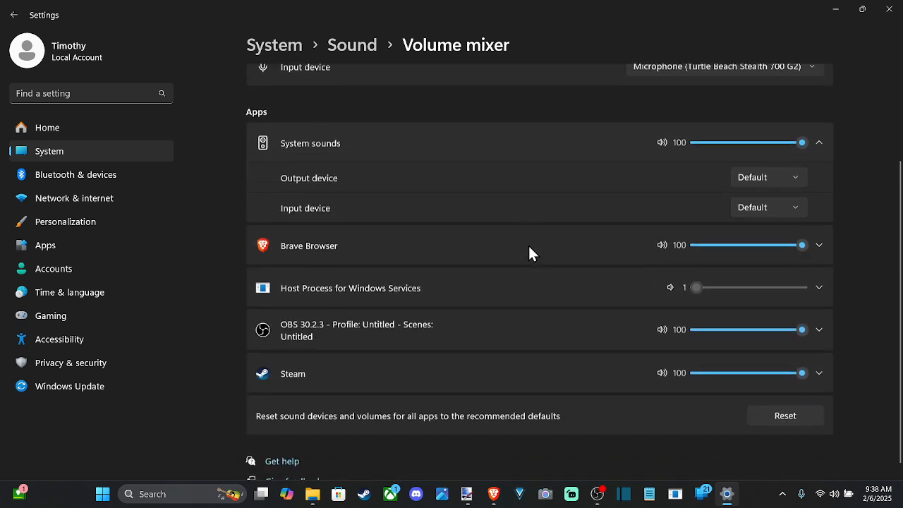
Return to the main Sound page via the breadcrumb and scroll to Advanced options
{"action": "left_click", "coordinate": [352, 45]}
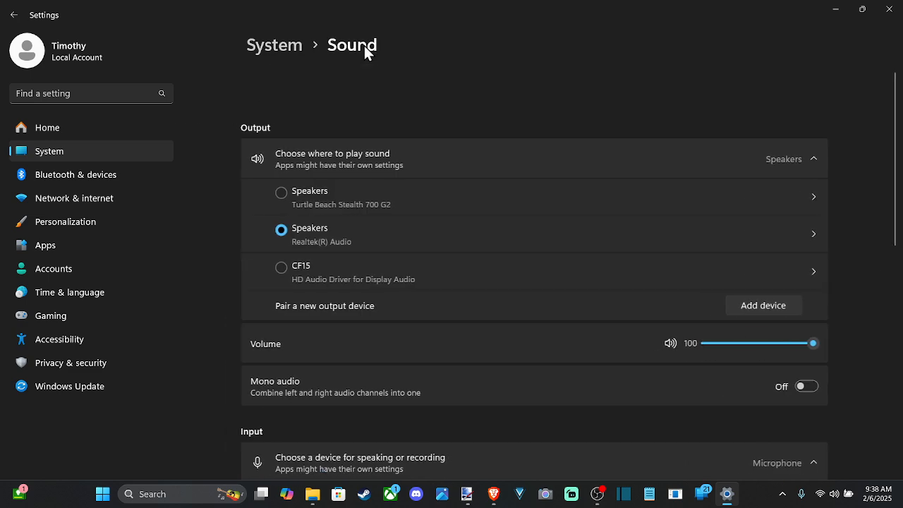
{"action": "scroll", "scroll_direction": "down", "scroll_amount": 3}
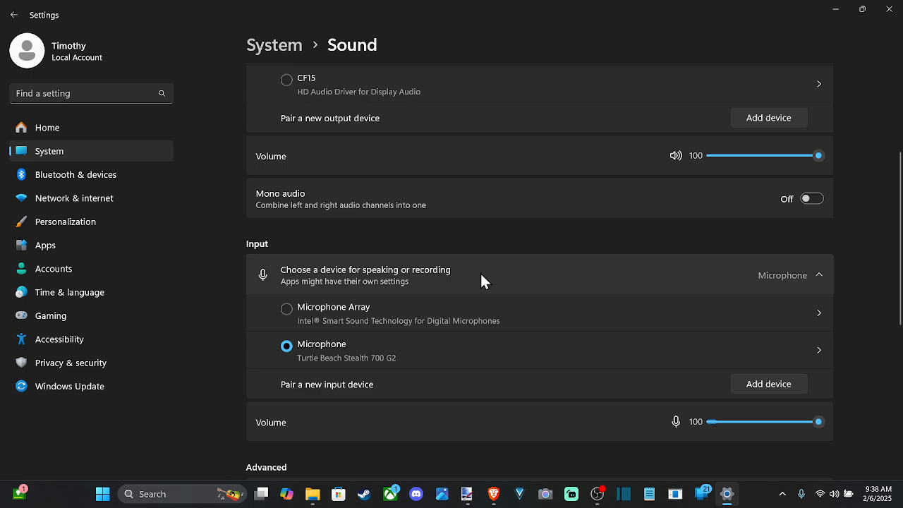
{"action": "scroll", "scroll_direction": "down", "scroll_amount": 3}
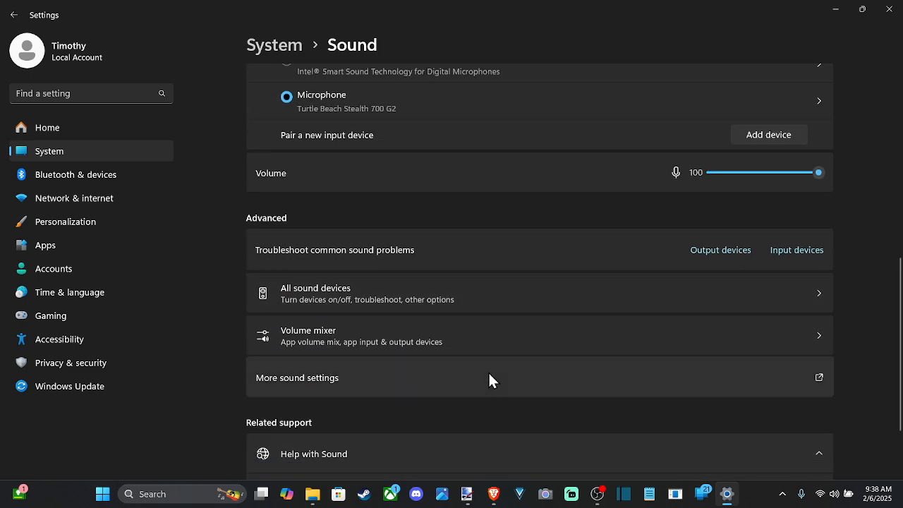
{"action": "scroll", "scroll_direction": "down", "scroll_amount": 3}
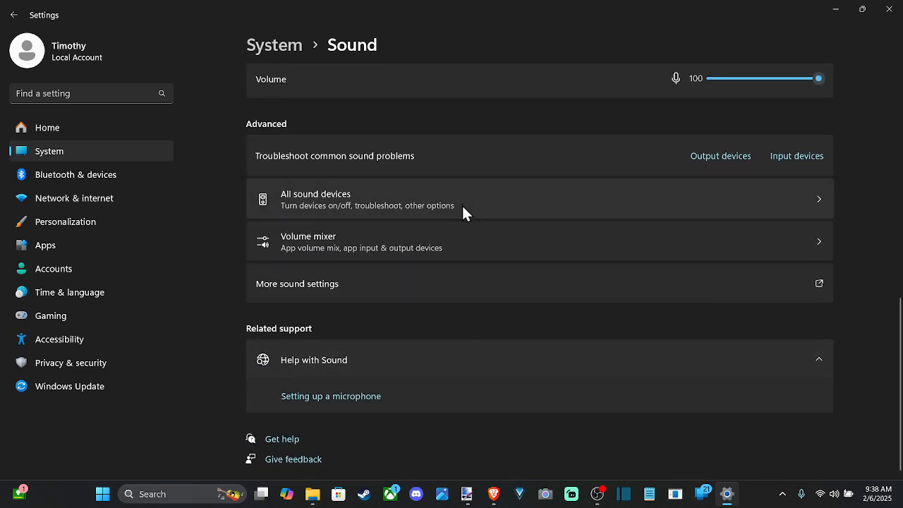